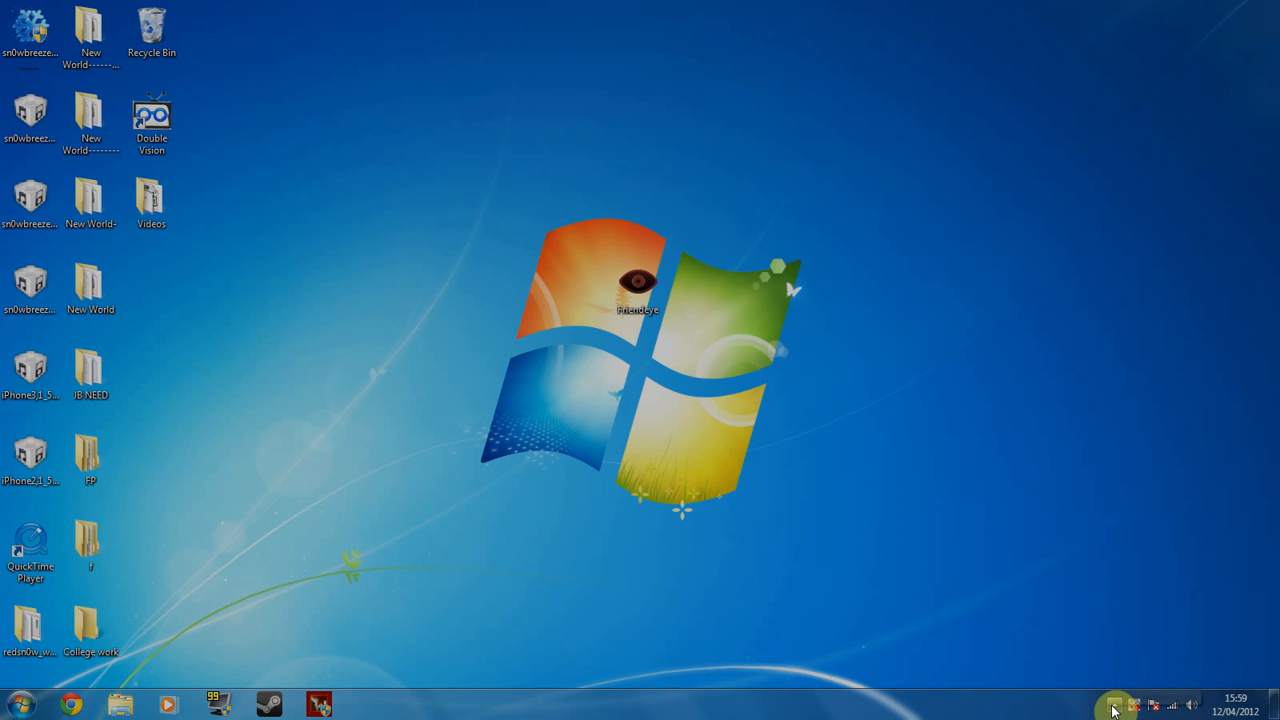
- Open PrimoEye's options overlay from the hidden tray icons, showing dim level 25
{"action": "left_click", "coordinate": [1114, 705]}
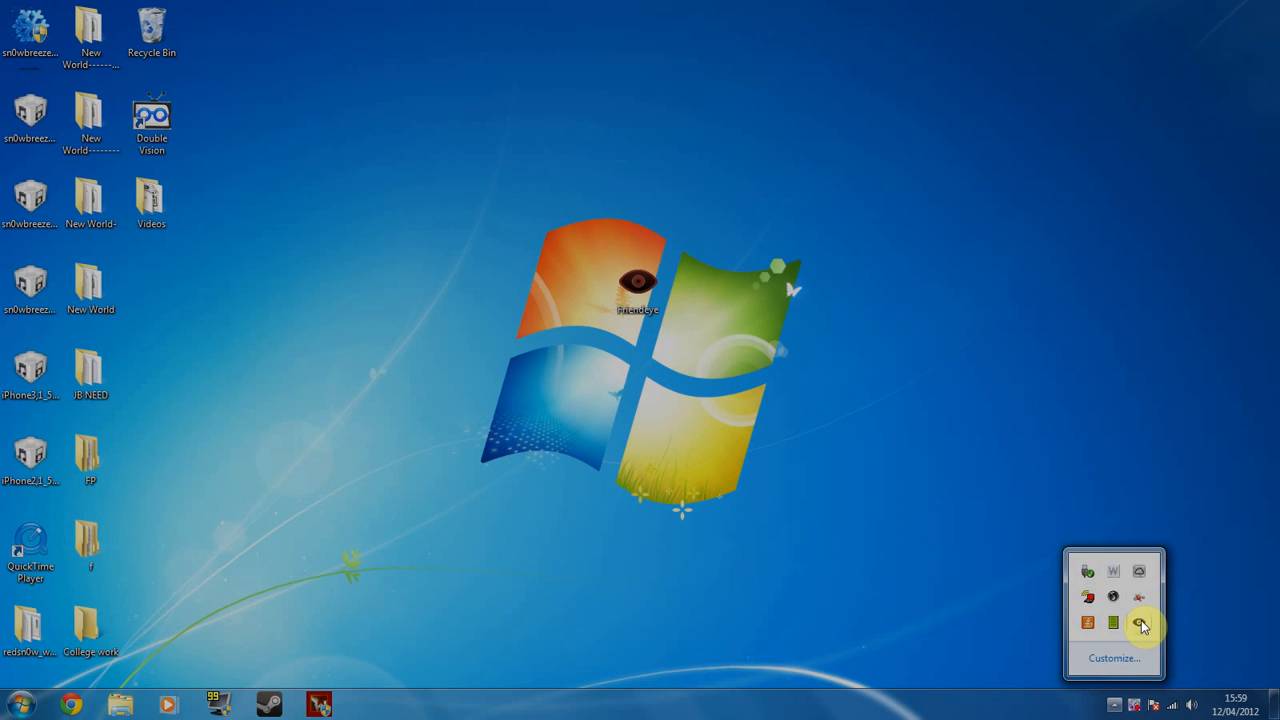
{"action": "left_click", "coordinate": [1140, 622]}
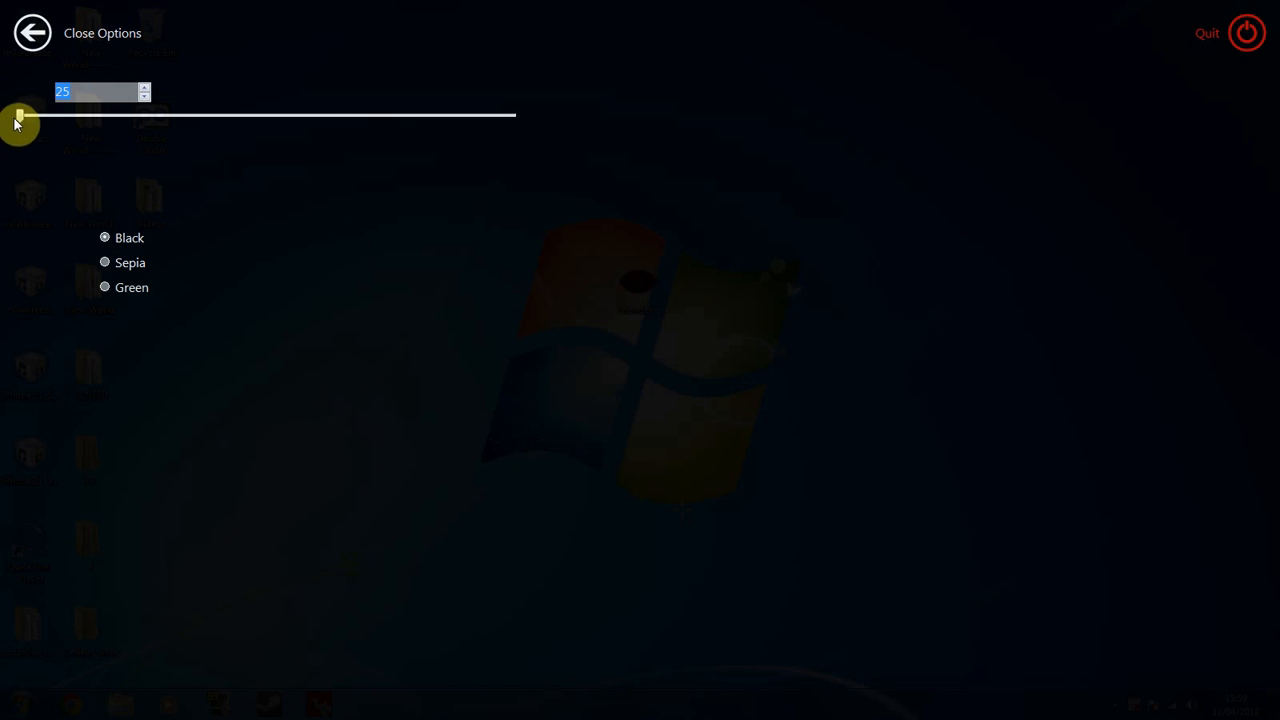
{"action": "left_click_drag", "start_coordinate": [15, 120], "coordinate": [430, 120]}
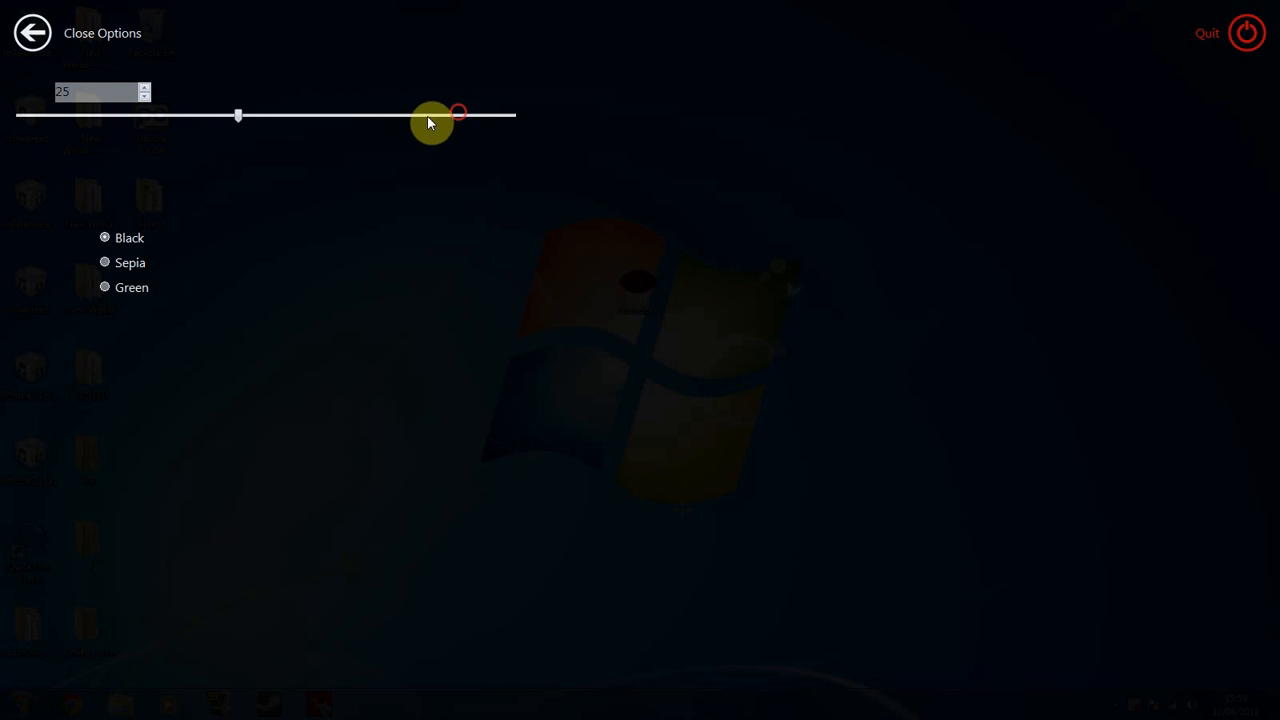
{"action": "left_click_drag", "start_coordinate": [430, 115], "coordinate": [65, 115]}
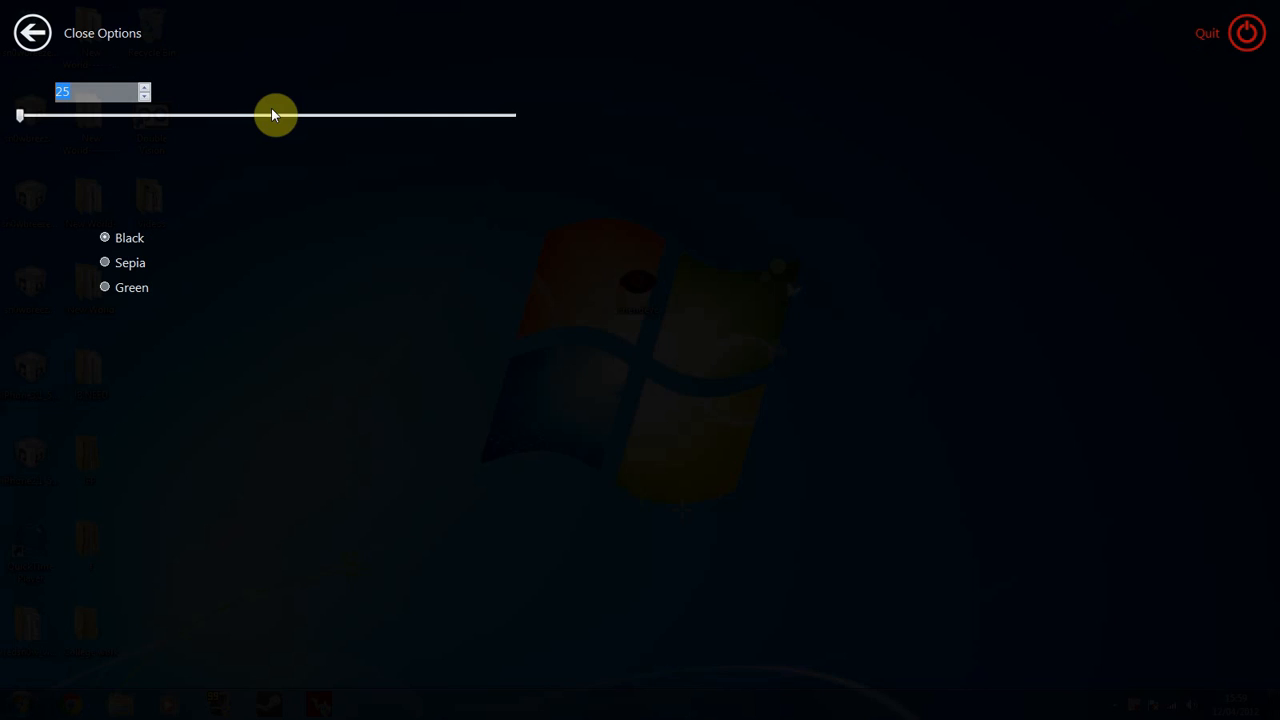
{"action": "left_click_drag", "start_coordinate": [275, 115], "coordinate": [515, 115]}
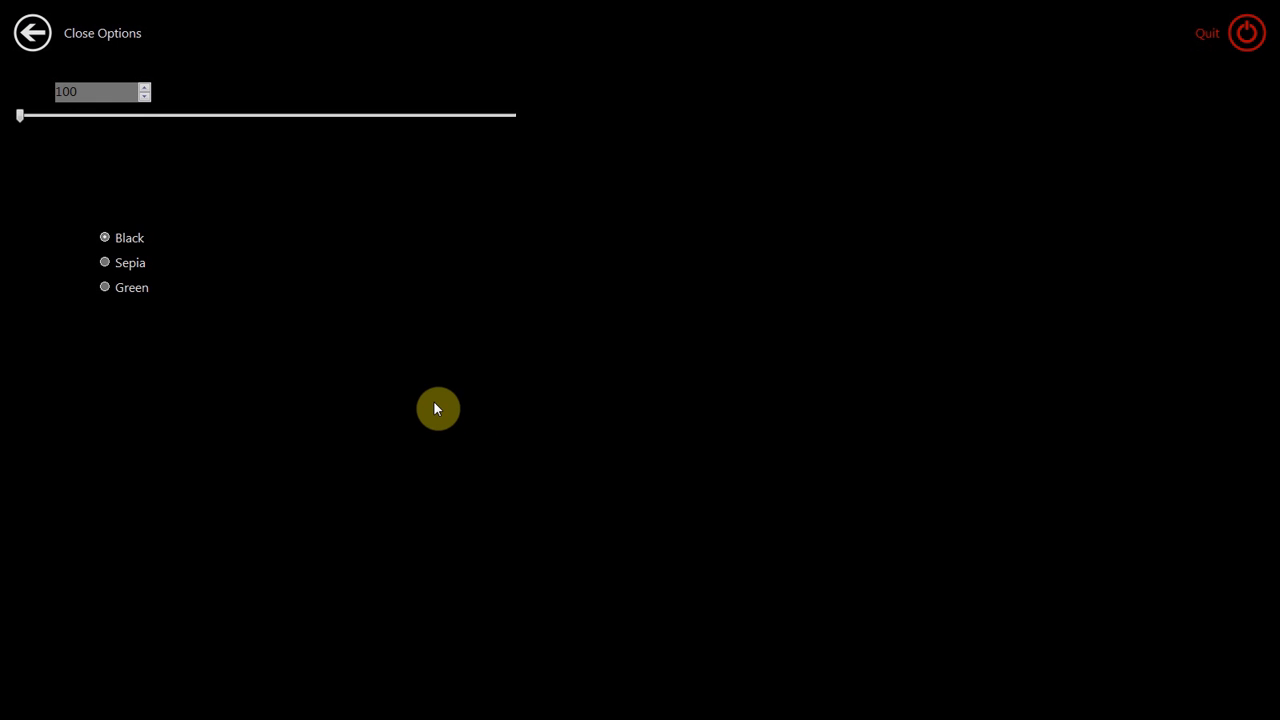
{"action": "mouse_move", "coordinate": [457, 313]}
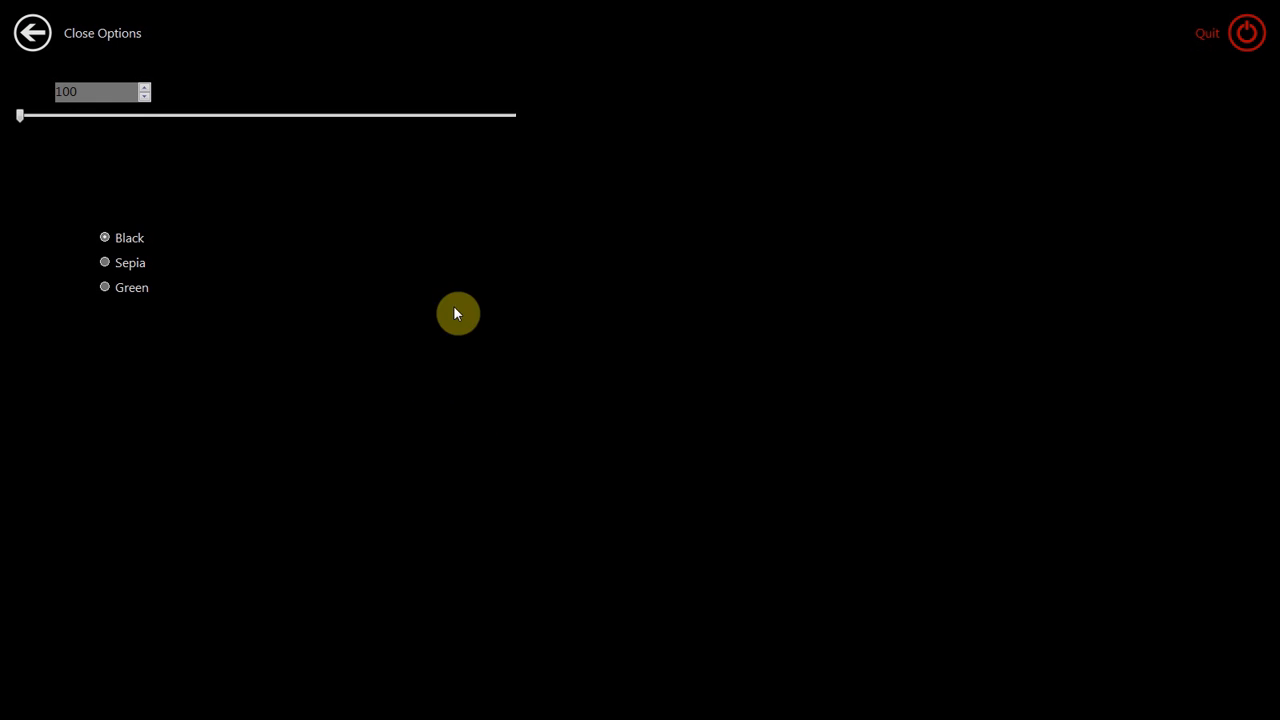
{"action": "mouse_move", "coordinate": [399, 280]}
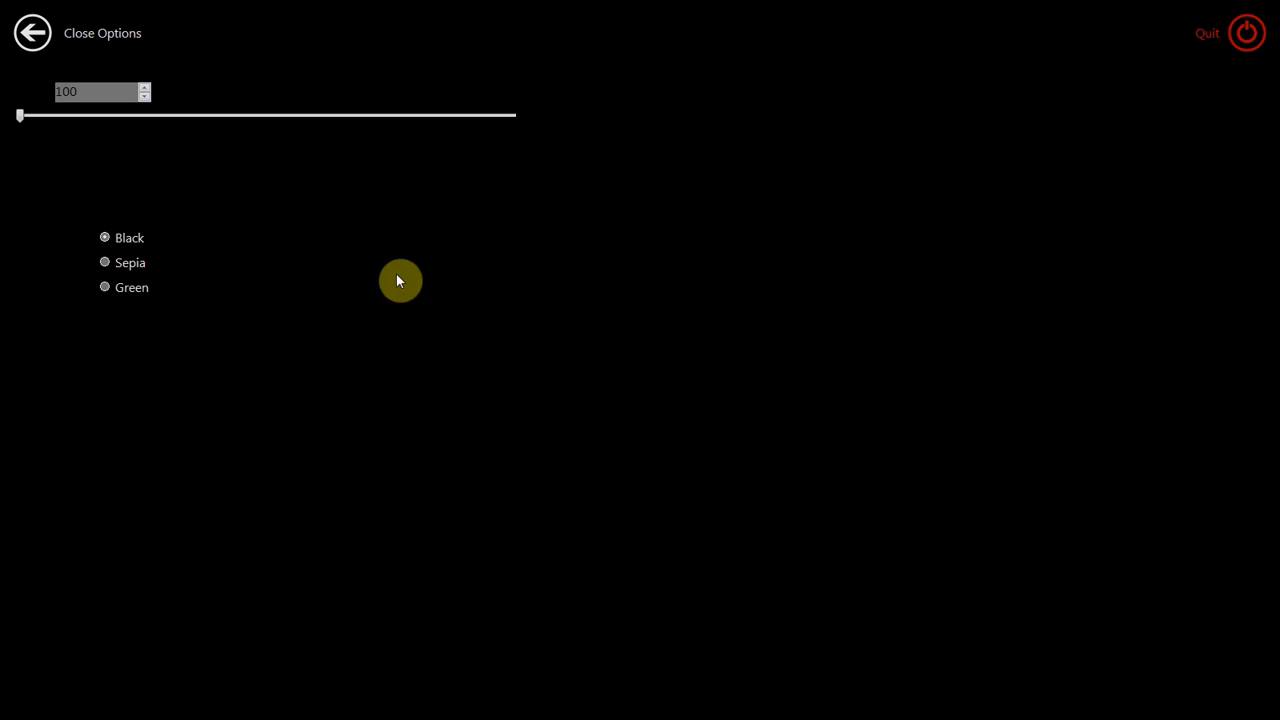
{"action": "mouse_move", "coordinate": [1112, 682]}
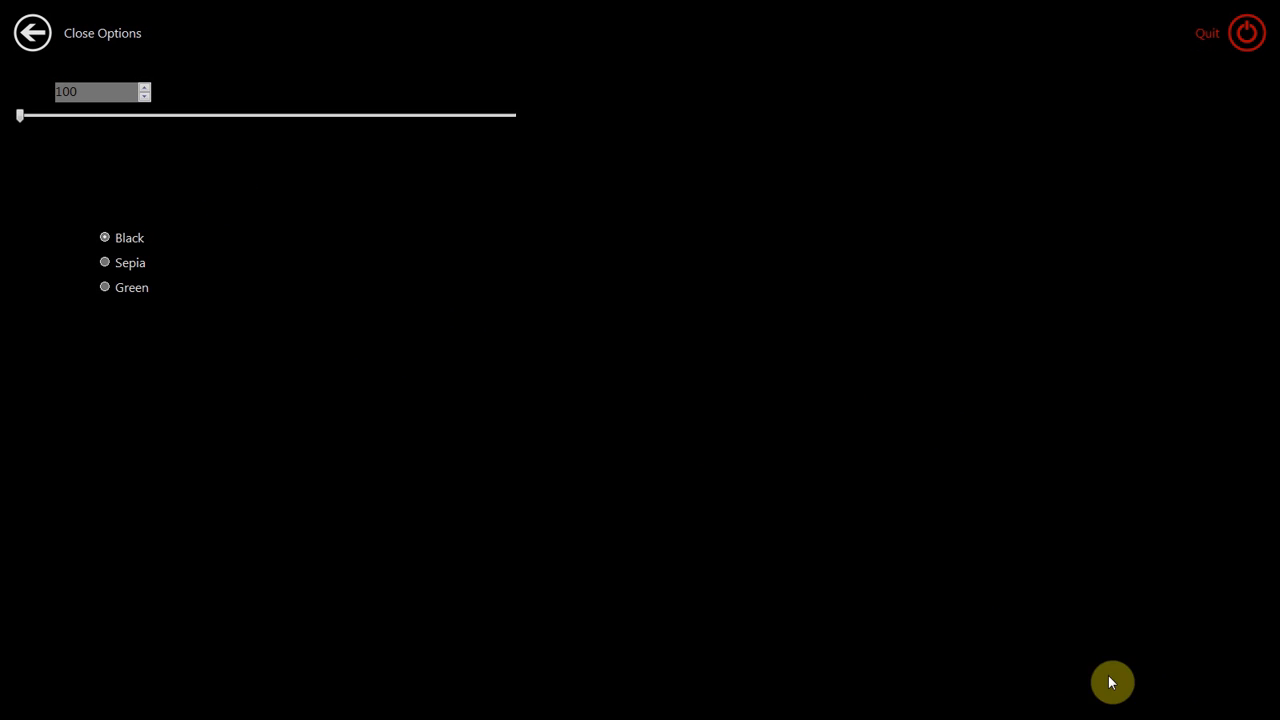
{"action": "mouse_move", "coordinate": [643, 440]}
{"action": "type", "text": "25"}
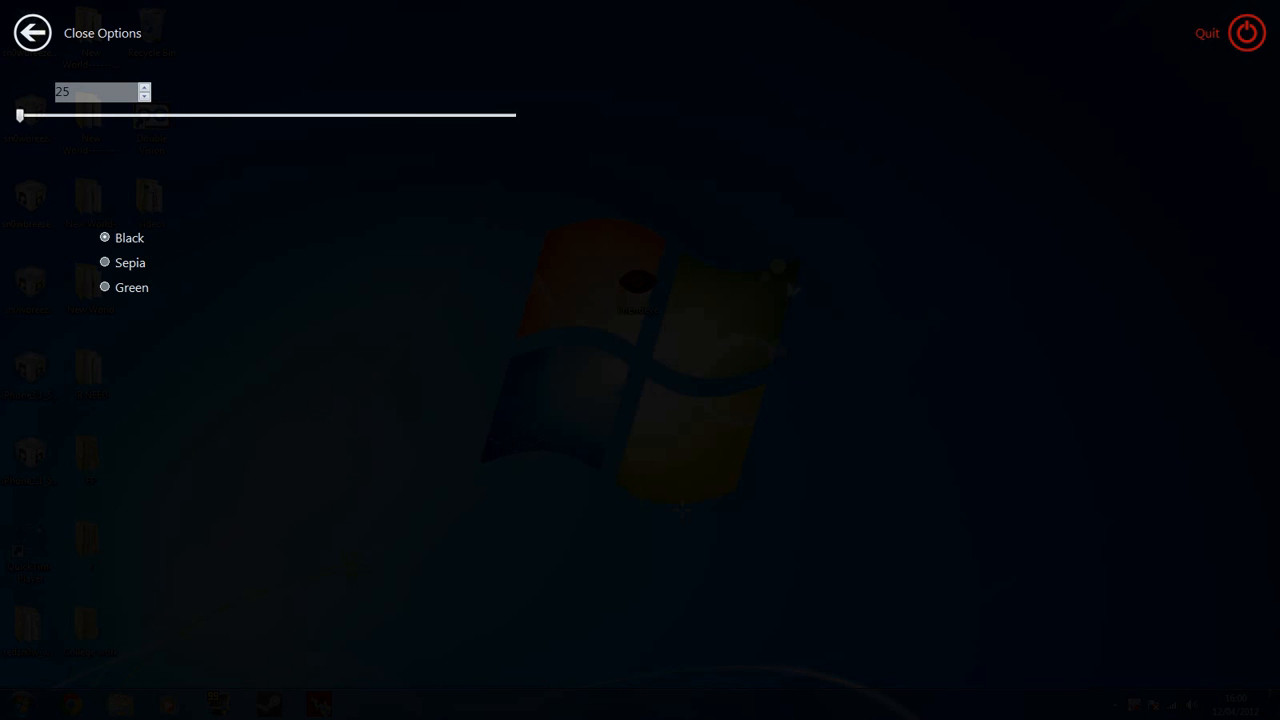
- Close the PrimoEye options to the undimmed desktop and reveal the hidden tray icons again
{"action": "left_click", "coordinate": [32, 32]}
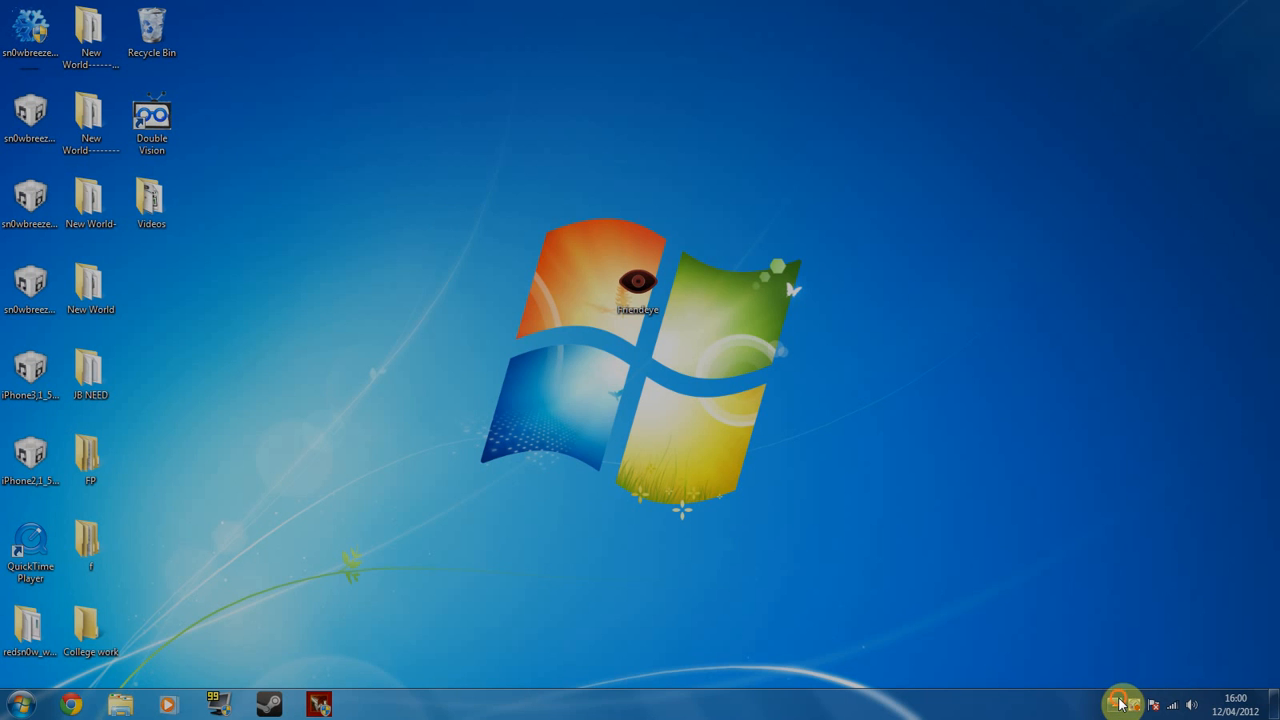
{"action": "left_click", "coordinate": [1122, 704]}
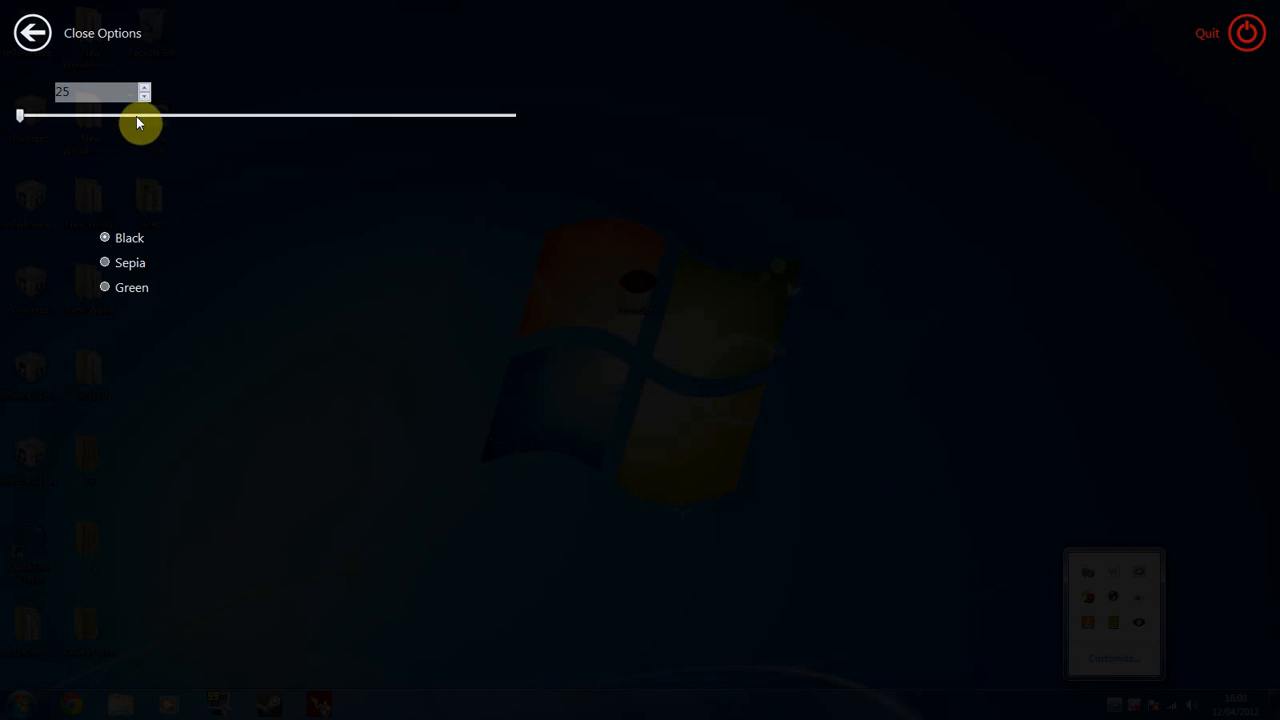
- Raise the PrimoEye dim level to 30 and close the options
{"action": "left_click_drag", "start_coordinate": [140, 115], "coordinate": [150, 115]}
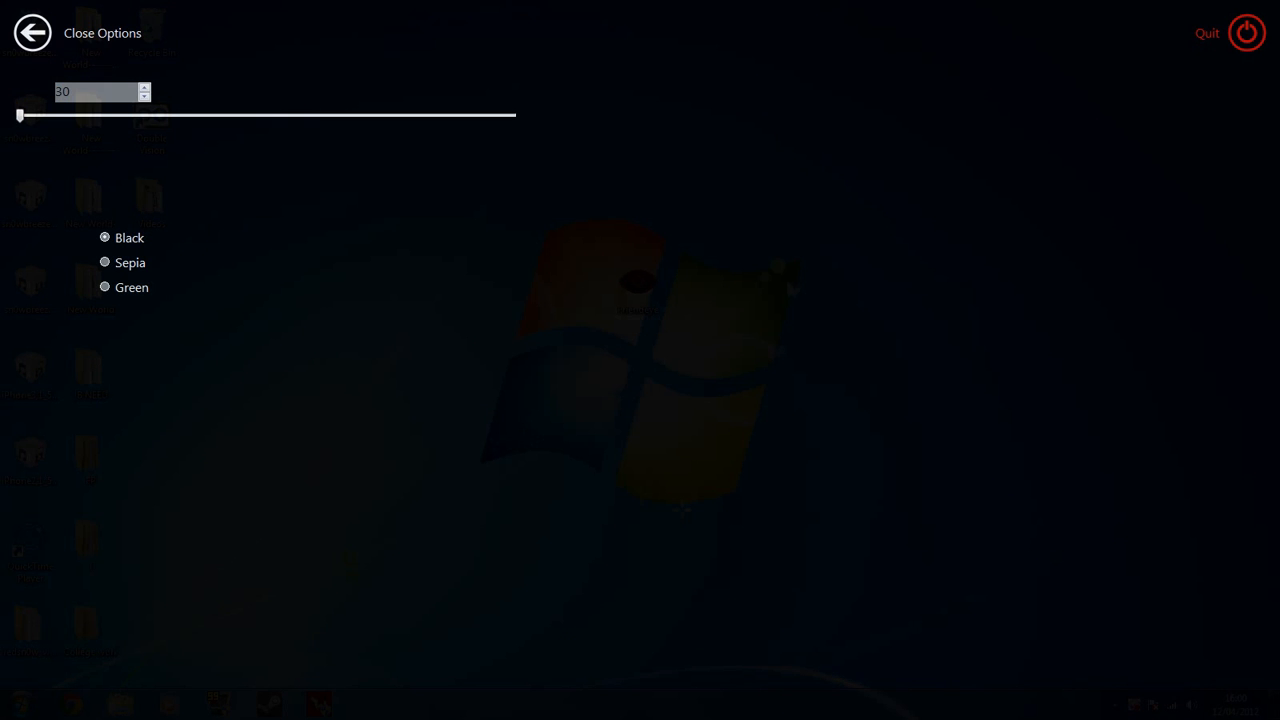
{"action": "left_click", "coordinate": [32, 32]}
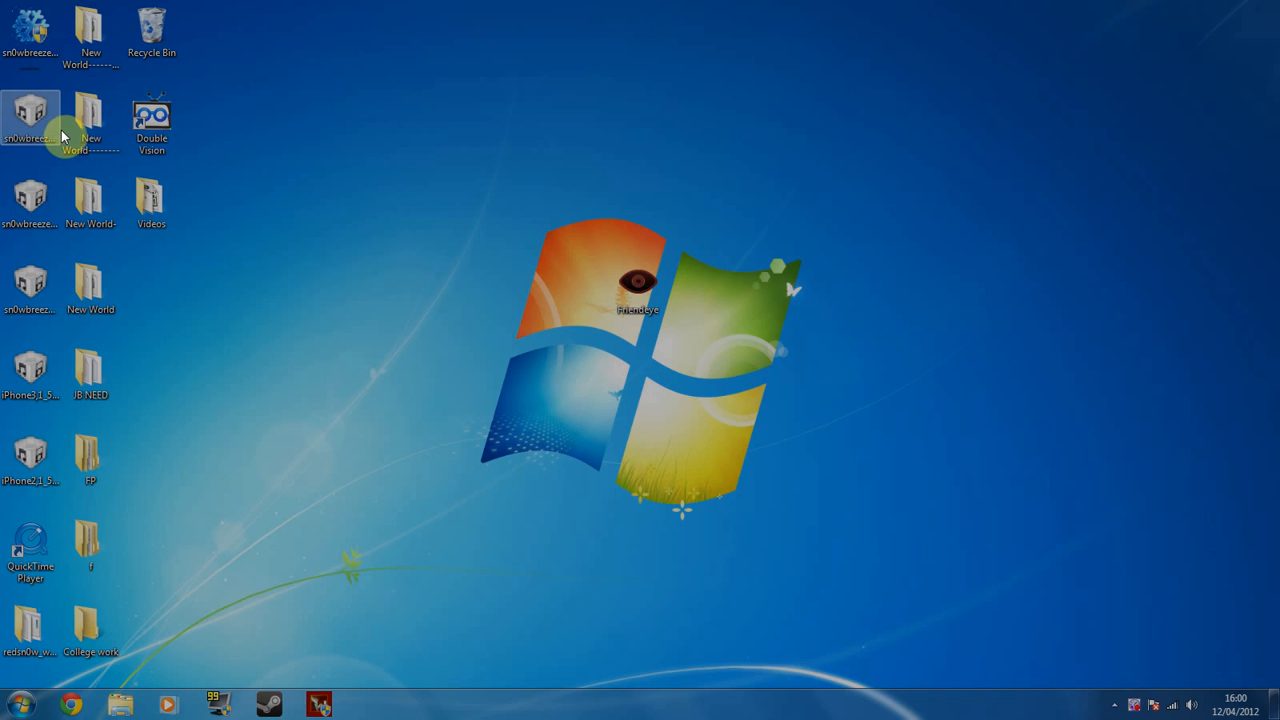
{"action": "mouse_move", "coordinate": [1127, 697]}
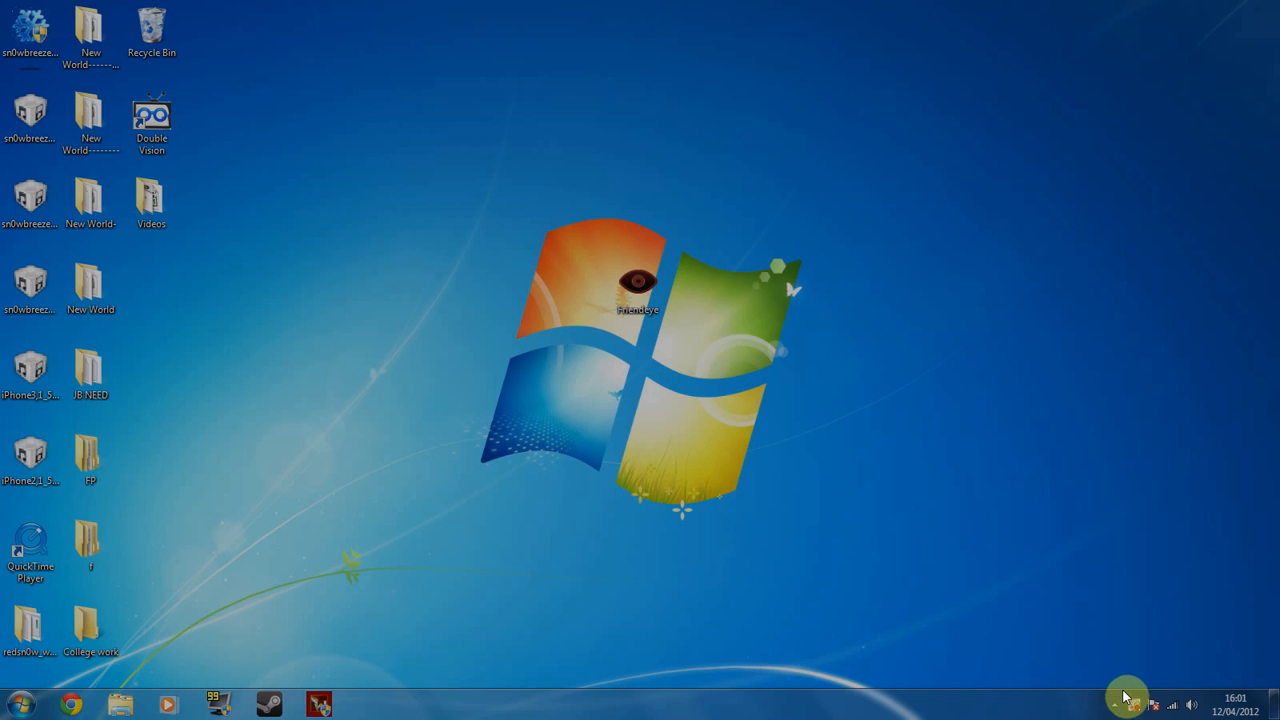